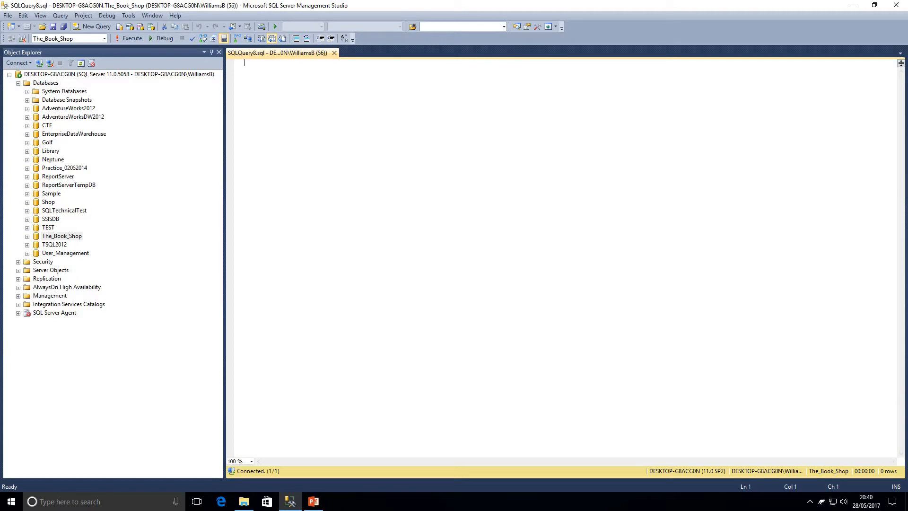
Step: Query all rows from Order_Details with SELECT * and run it
{"action": "type", "text": "SELECT"}
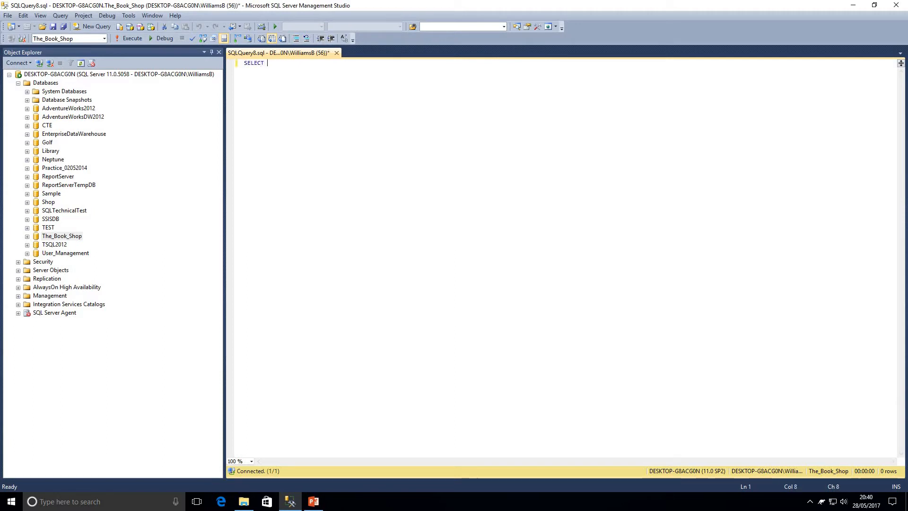
{"action": "type", "text": "* FROM"}
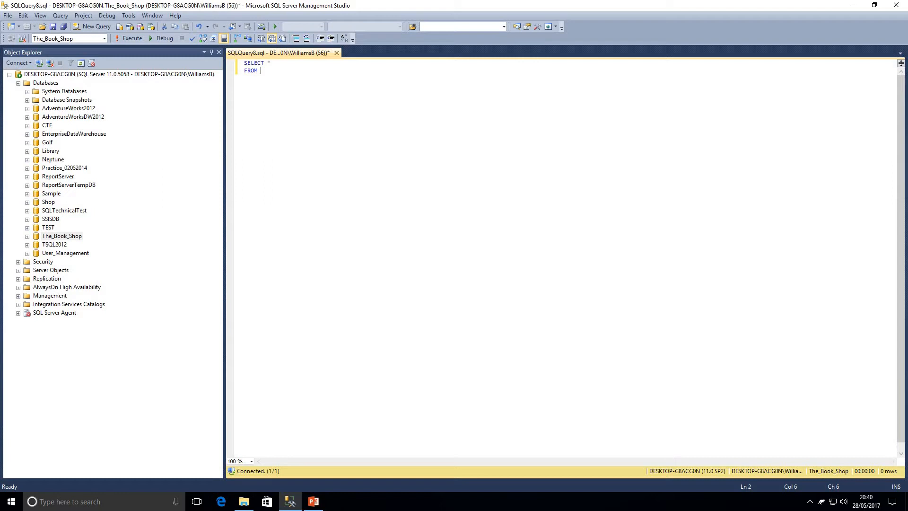
{"action": "type", "text": "OrderDetails"}
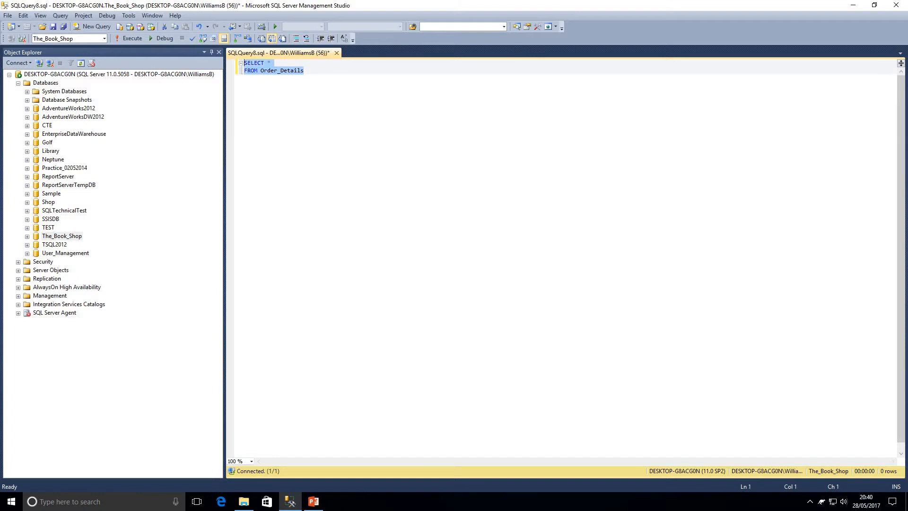
{"action": "left_click", "coordinate": [133, 38]}
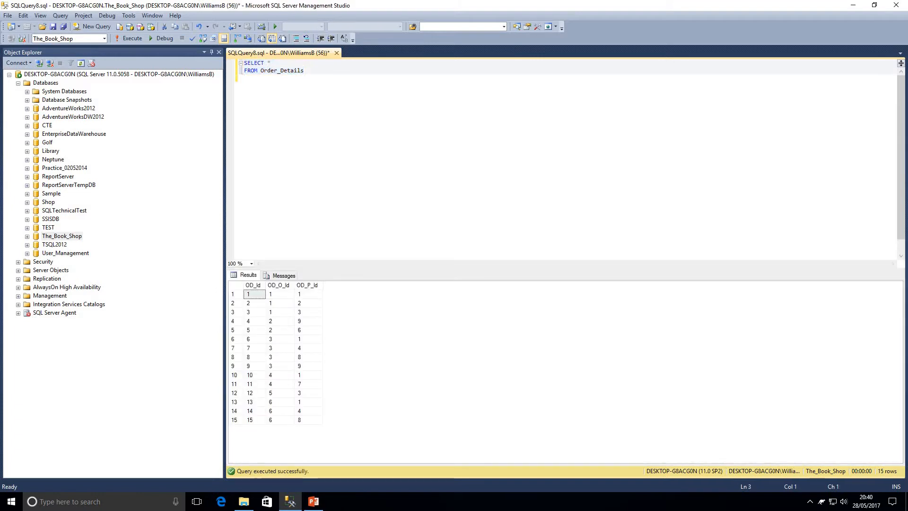
Step: Add a WHERE OD_O_Id <> 1 filter to exclude order id 1
{"action": "type", "text": "WHERE"}
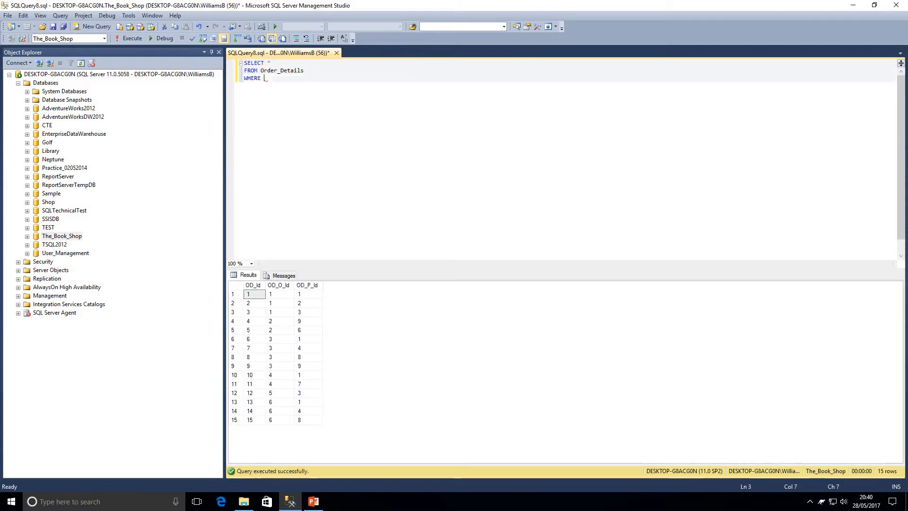
{"action": "type", "text": "OD_O_Id <> 1"}
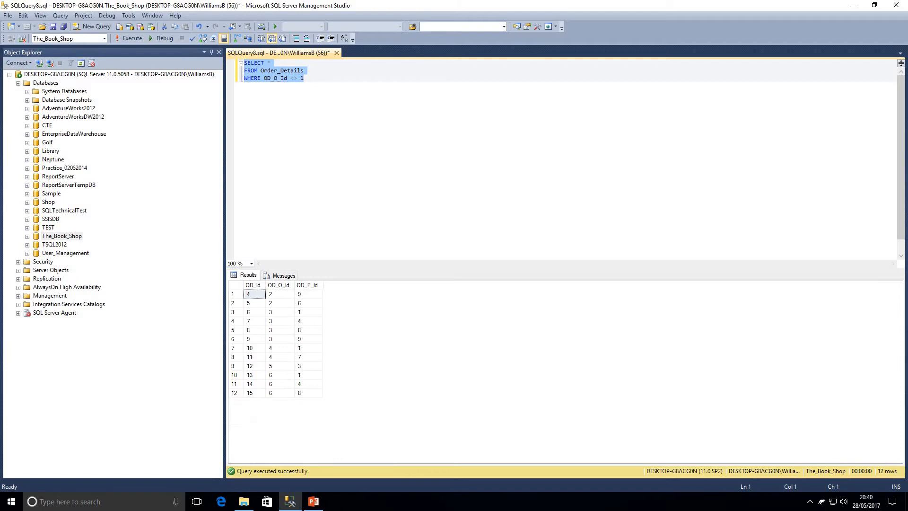
Step: Group by OD_O_Id and select the order id with COUNT(OD_P_Id)
{"action": "type", "text": "GROUP BY OD_O_Id"}
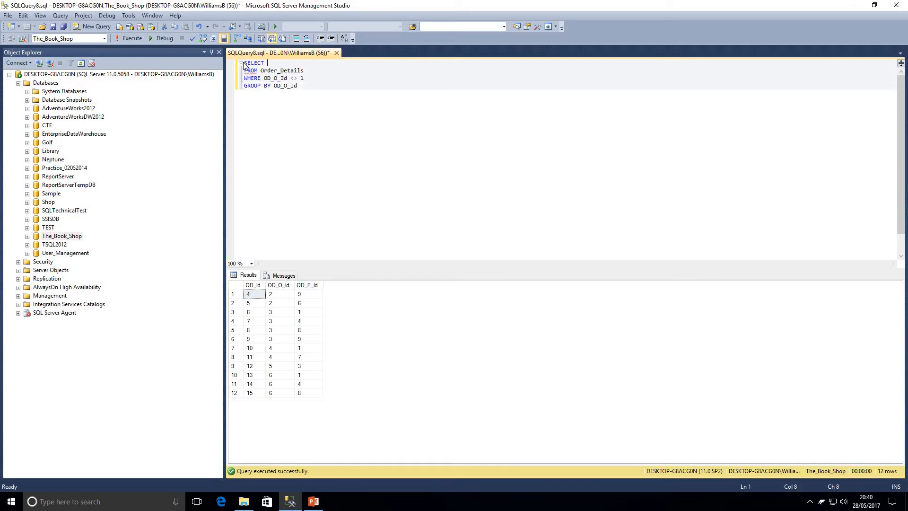
{"action": "type", "text": "OD_O_Id AS"}
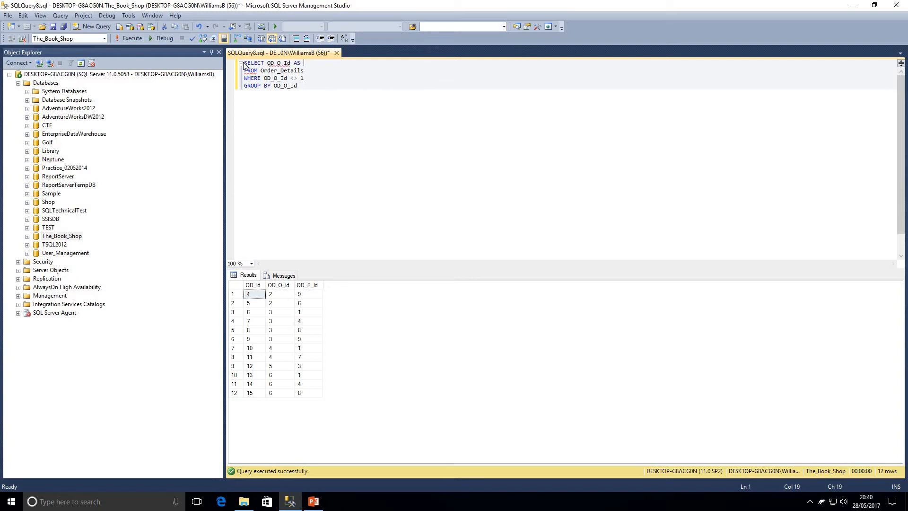
{"action": "type", "text": "O"}
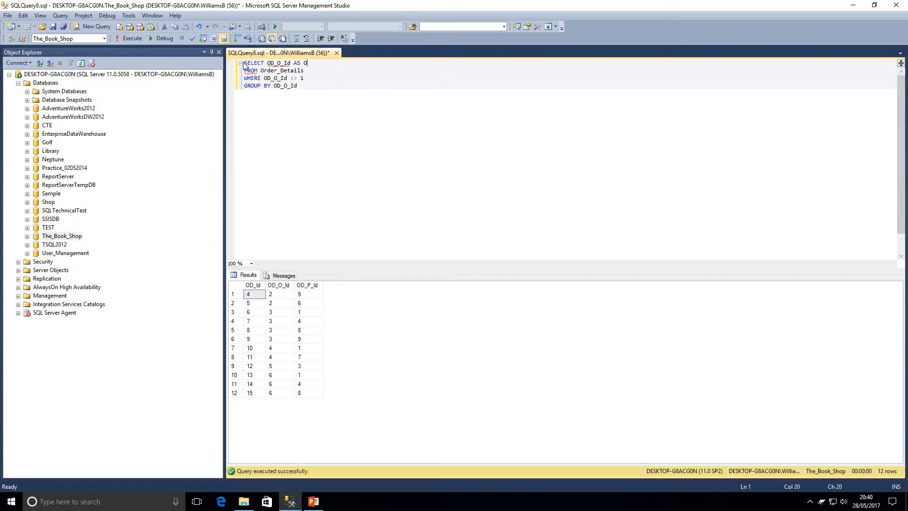
{"action": "type", "text": "rderId,"}
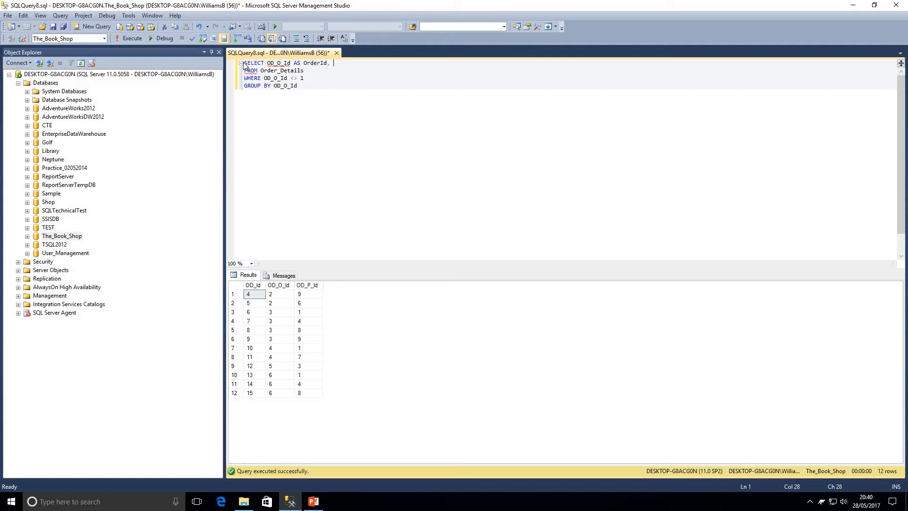
{"action": "type", "text": "COUNT("}
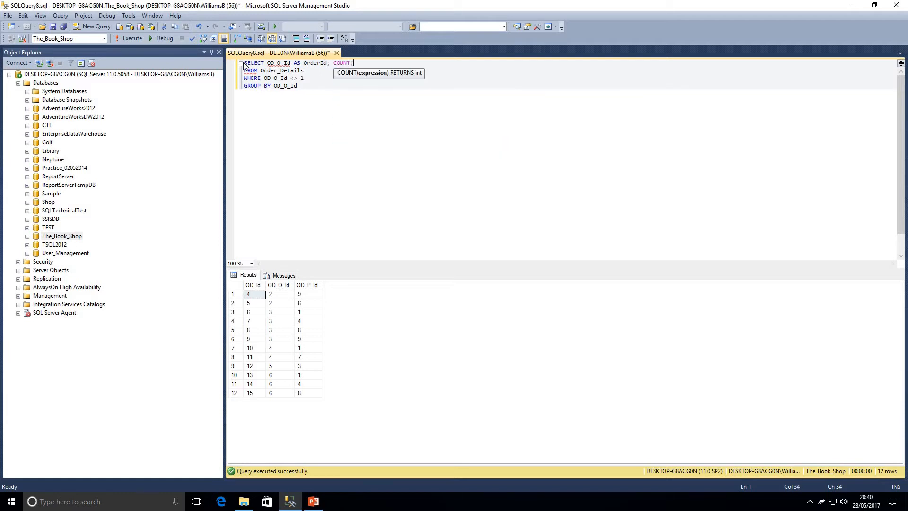
{"action": "type", "text": "OD_P_Id"}
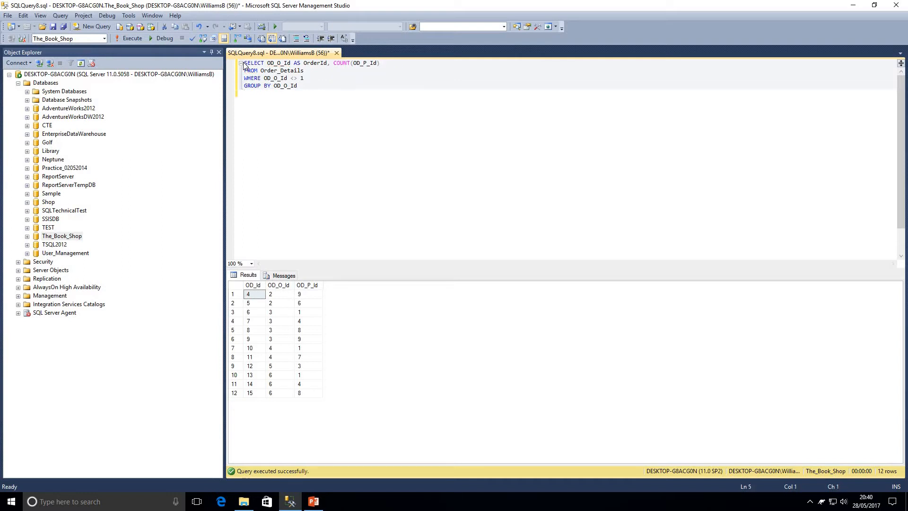
Step: Keep groups with HAVING COUNT(OD_P_Id) > 1 and alias the count as NumofBooks
{"action": "type", "text": "HAVING"}
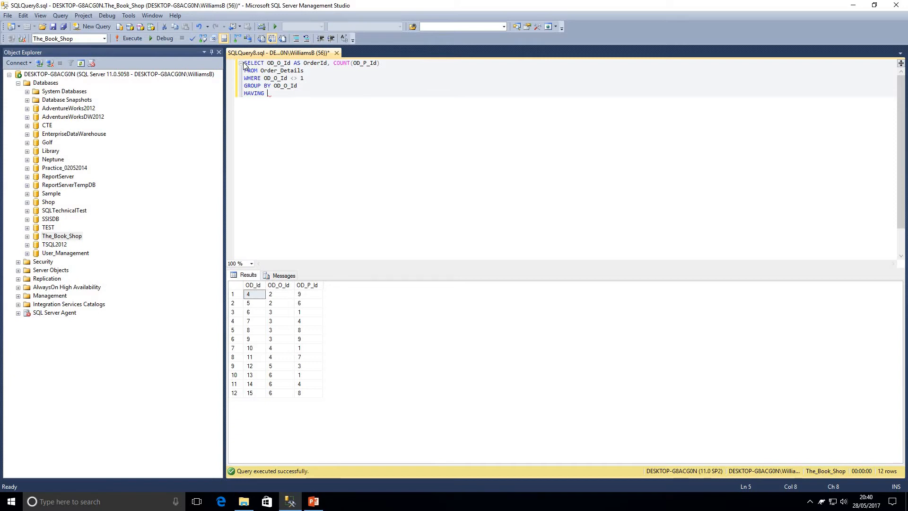
{"action": "type", "text": "COUNT(OD_P_Id"}
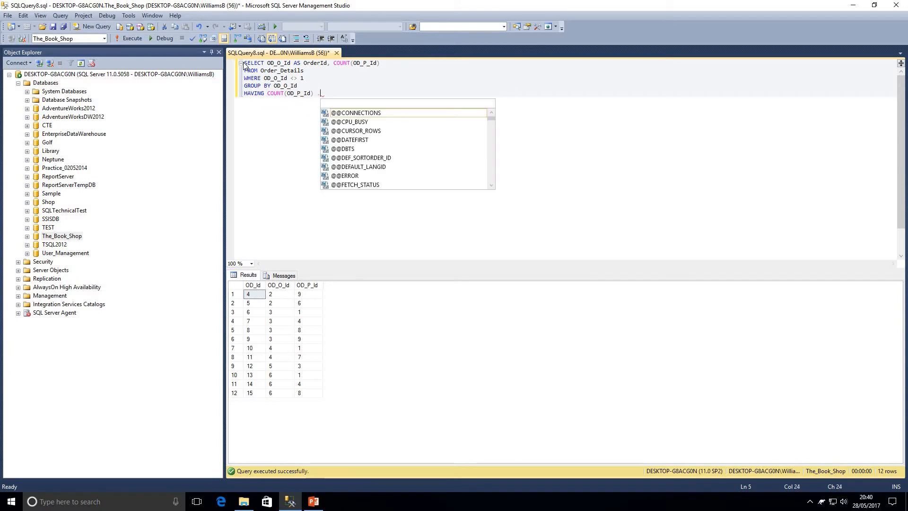
{"action": "type", "text": "> 1"}
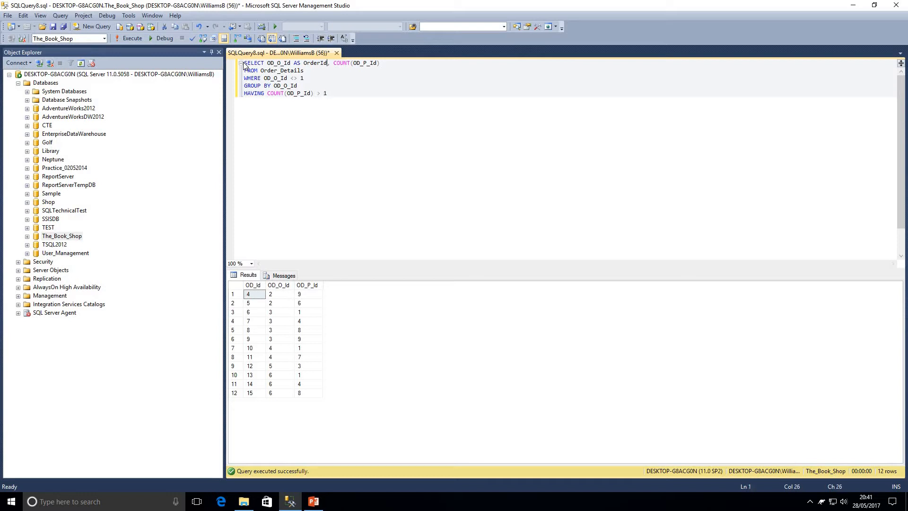
{"action": "type", "text": "AS"}
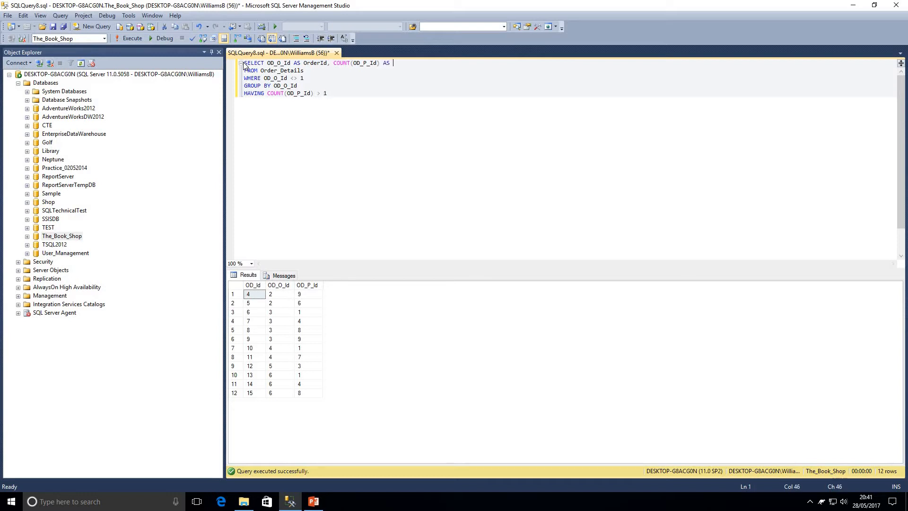
{"action": "type", "text": "Num"}
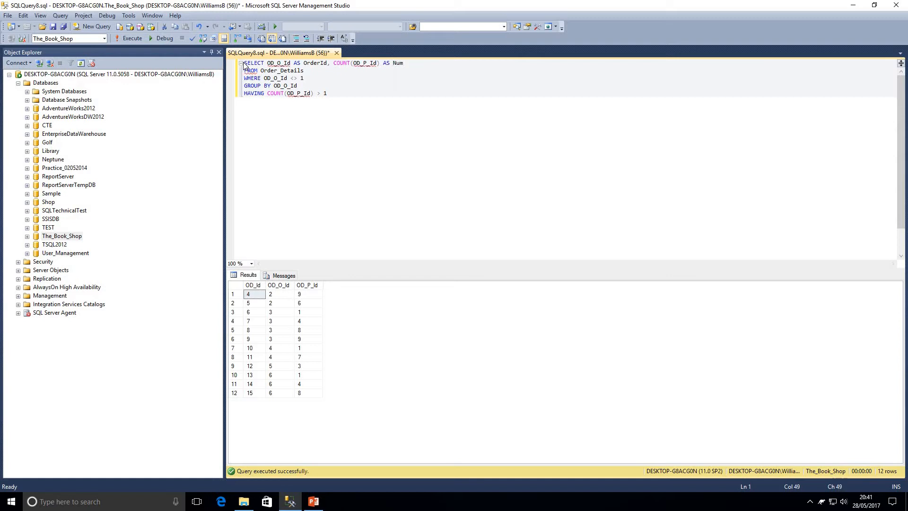
{"action": "type", "text": "ofBooks"}
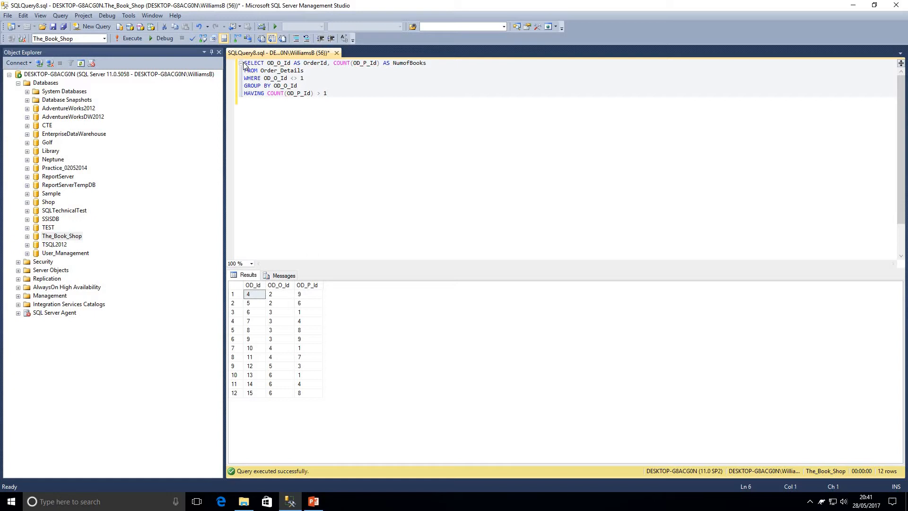
Step: Sort the result by NumofBooks descending
{"action": "type", "text": "ORDER BY"}
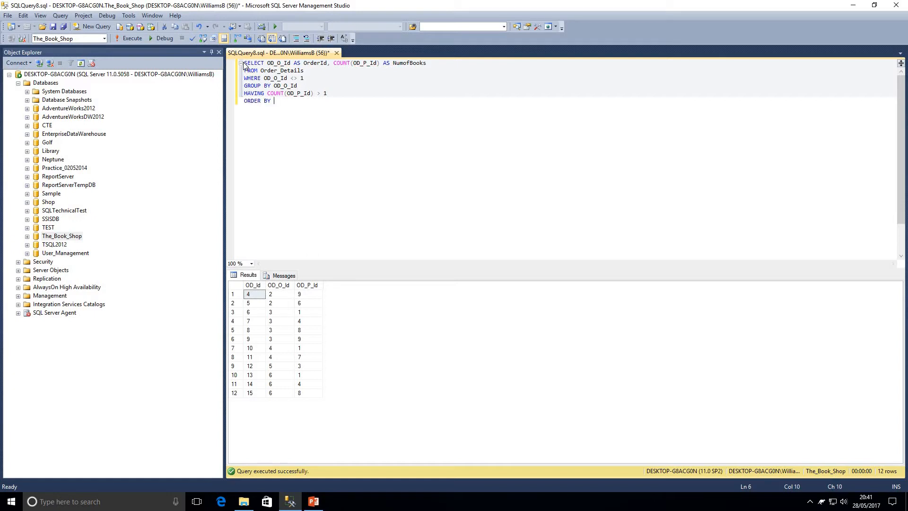
{"action": "type", "text": "NumofBooks"}
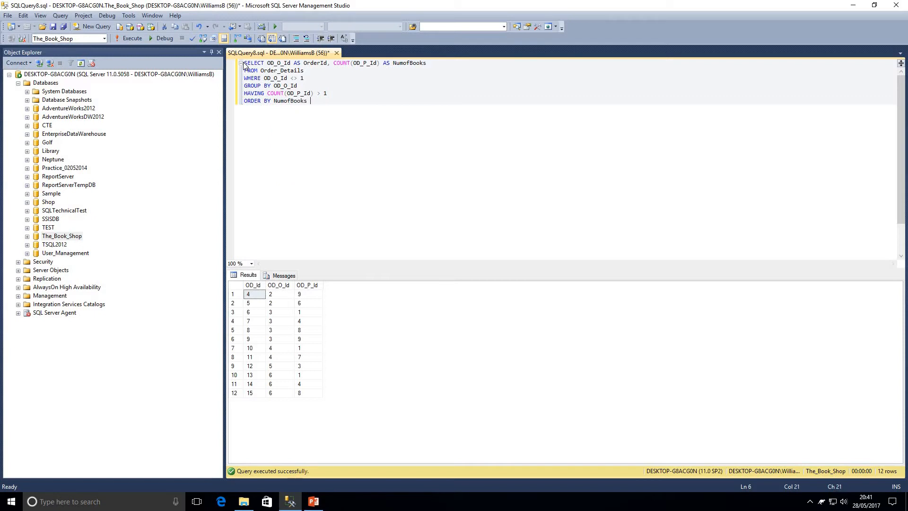
{"action": "type", "text": "DESC"}
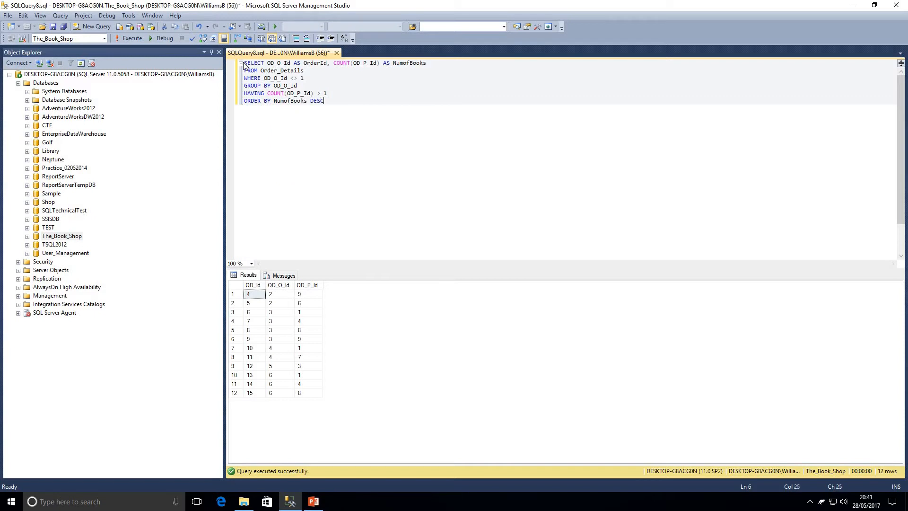
Step: Run the whole grouped query, returning four orders with counts 4, 3, 2, 2
{"action": "key", "text": "ctrl+a"}
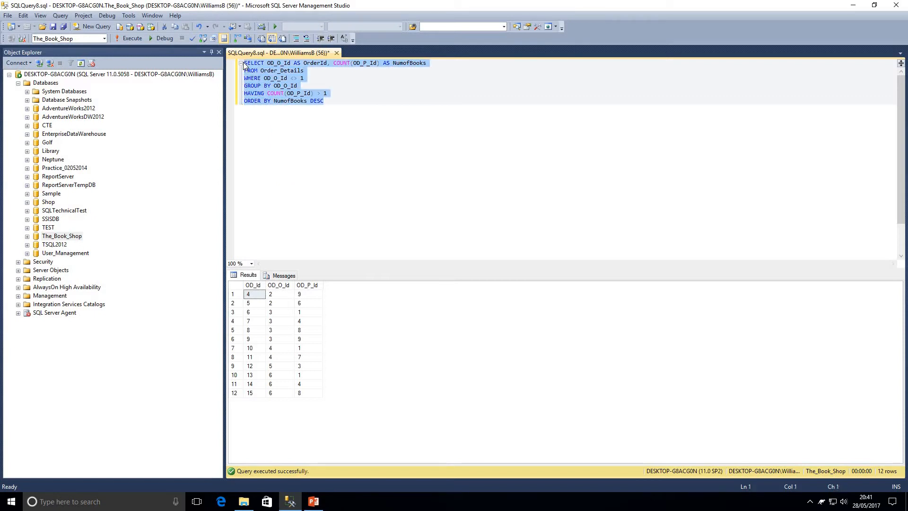
{"action": "left_click", "coordinate": [133, 38]}
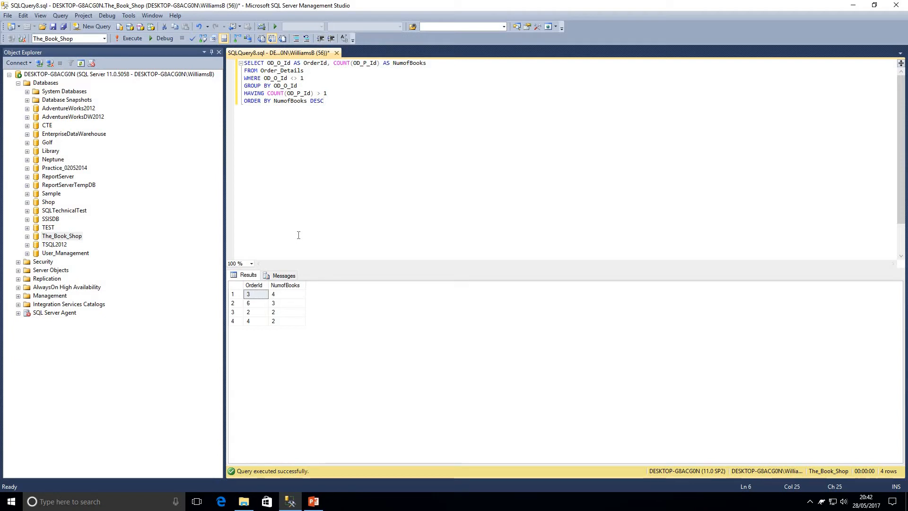
{"action": "left_click", "coordinate": [324, 100]}
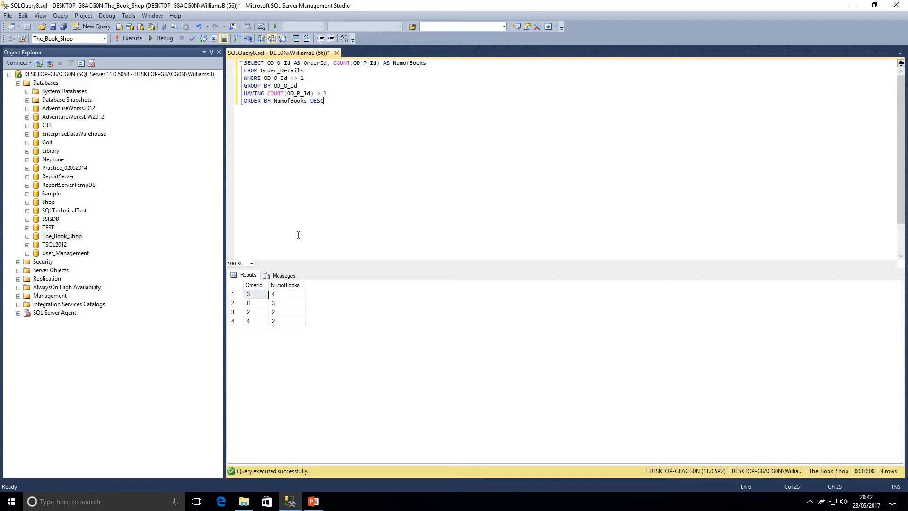
{"action": "left_click", "coordinate": [313, 501]}
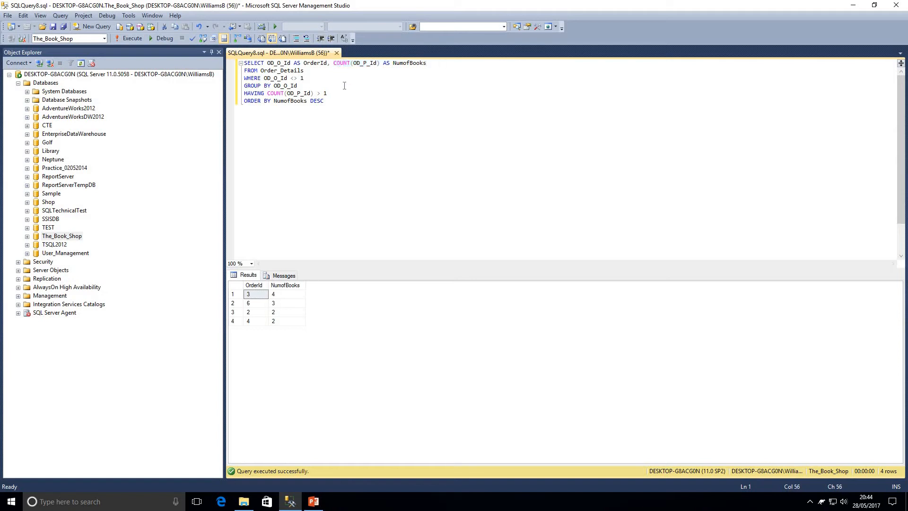
Step: Change the HAVING condition to NumofBooks > 1 and run it, getting an invalid column error
{"action": "left_click", "coordinate": [273, 101]}
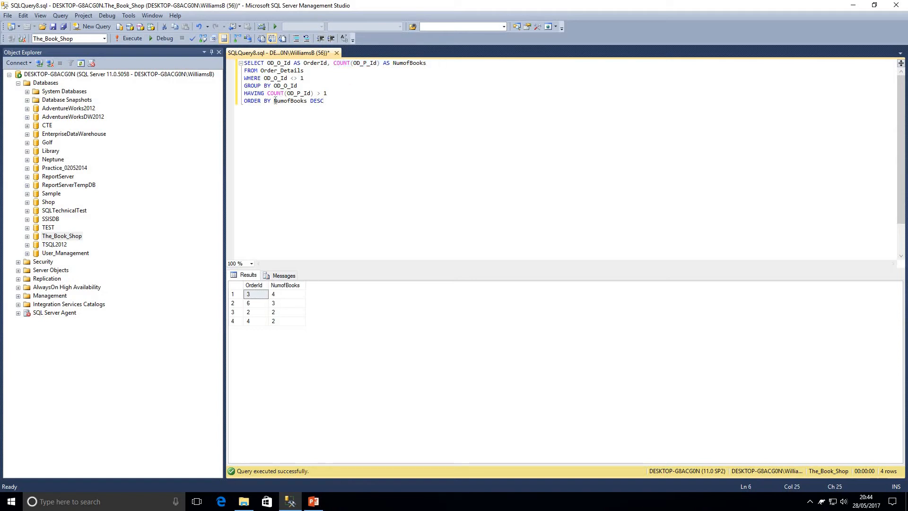
{"action": "double_click", "coordinate": [291, 101]}
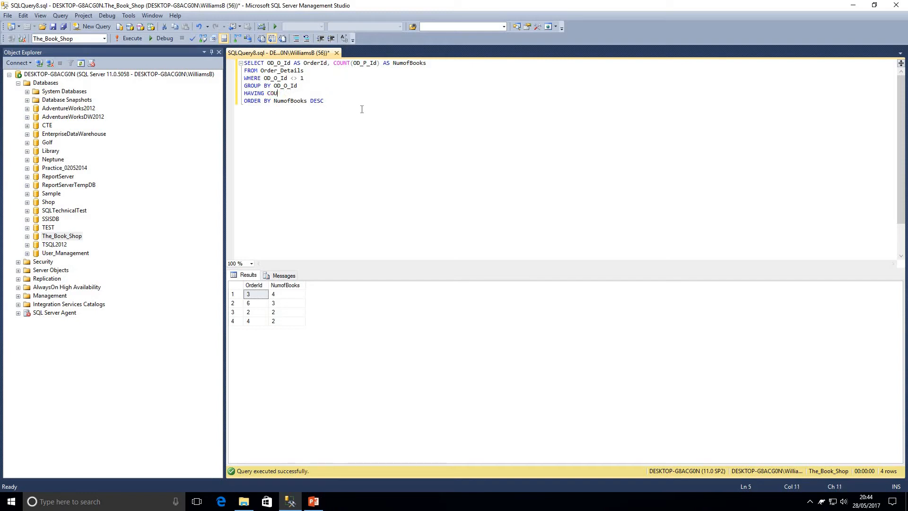
{"action": "type", "text": "NumofBooks"}
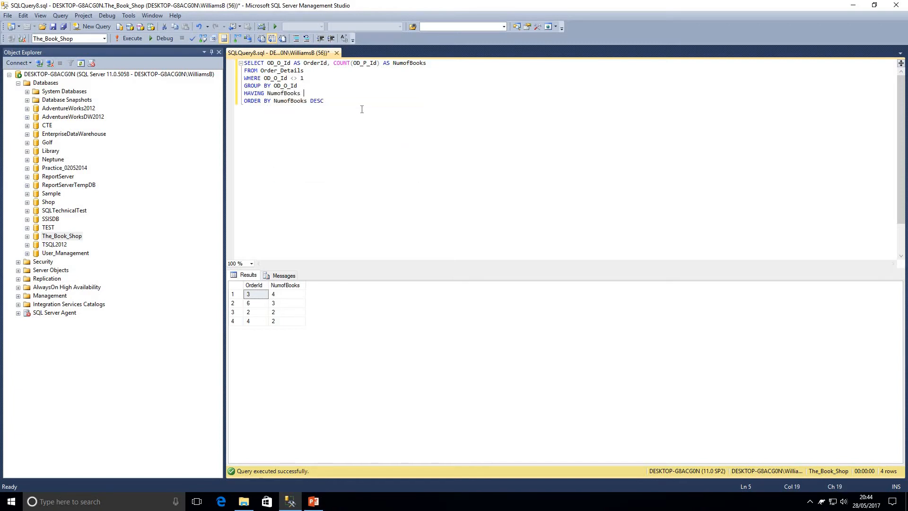
{"action": "type", "text": "> 1"}
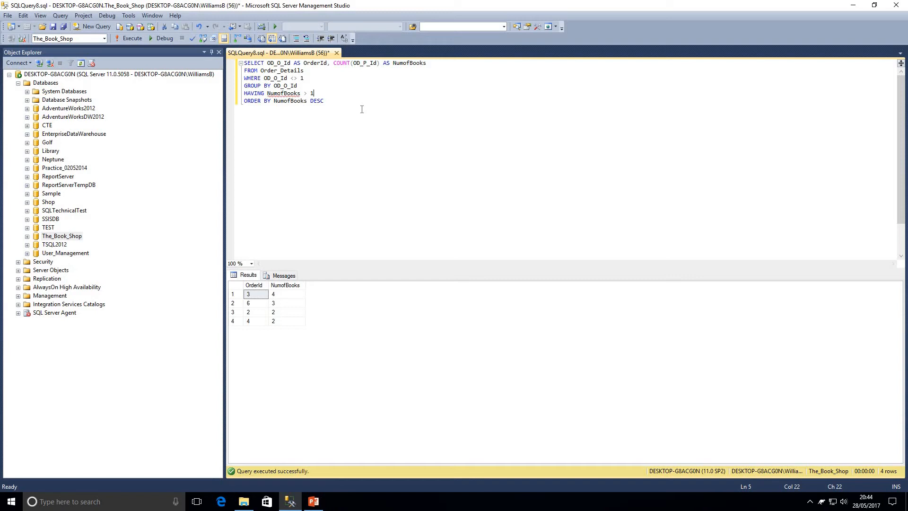
{"action": "left_click", "coordinate": [132, 38]}
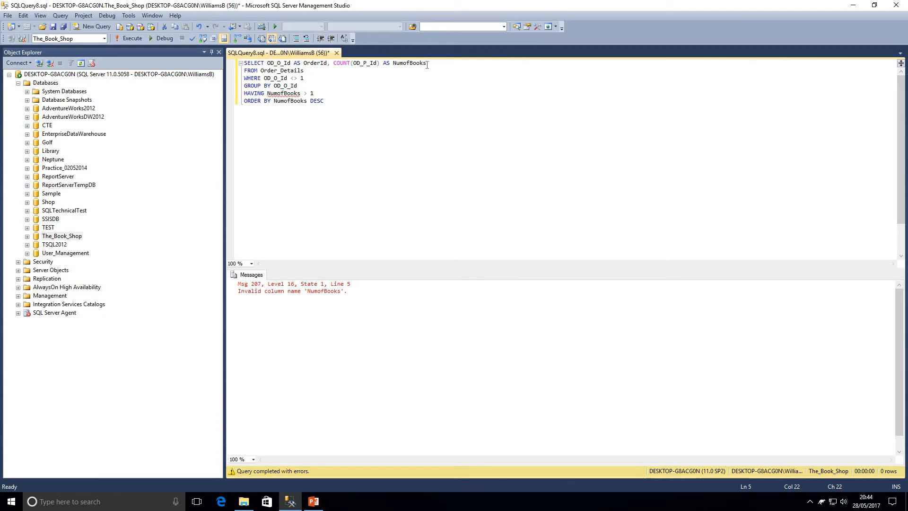
Step: Add NumofBooks * 2 as another column in the SELECT list
{"action": "left_click", "coordinate": [428, 62]}
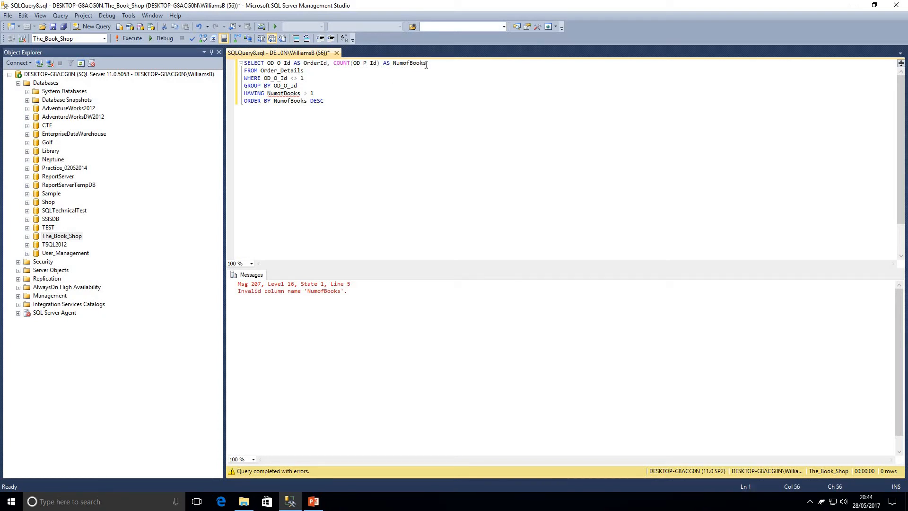
{"action": "mouse_move", "coordinate": [508, 99]}
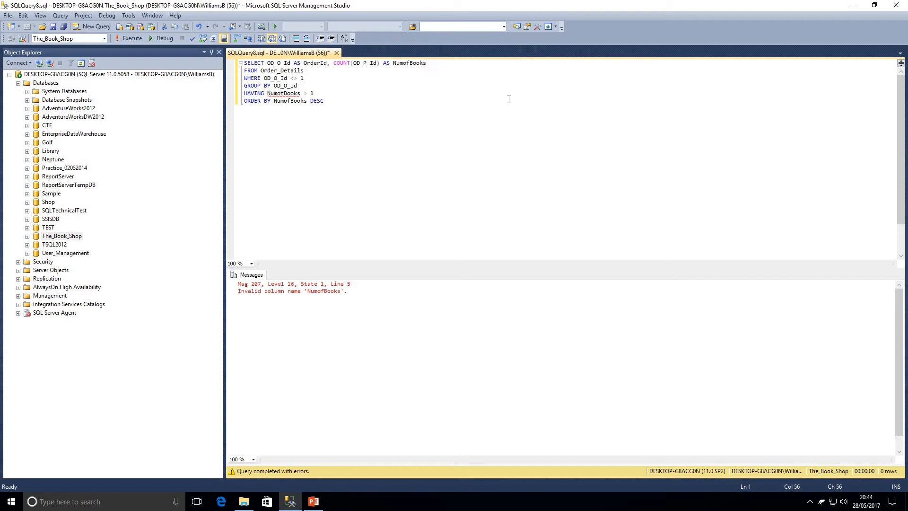
{"action": "type", "text": ","}
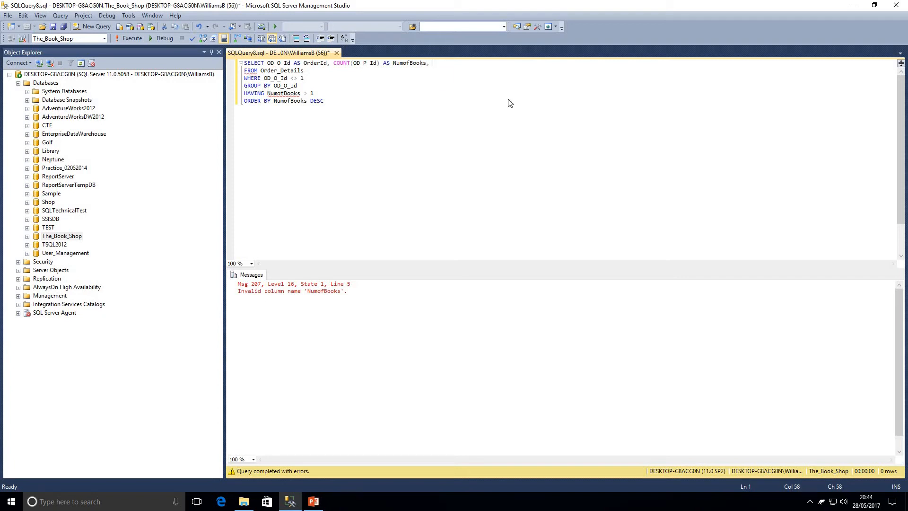
{"action": "type", "text": "NumO"}
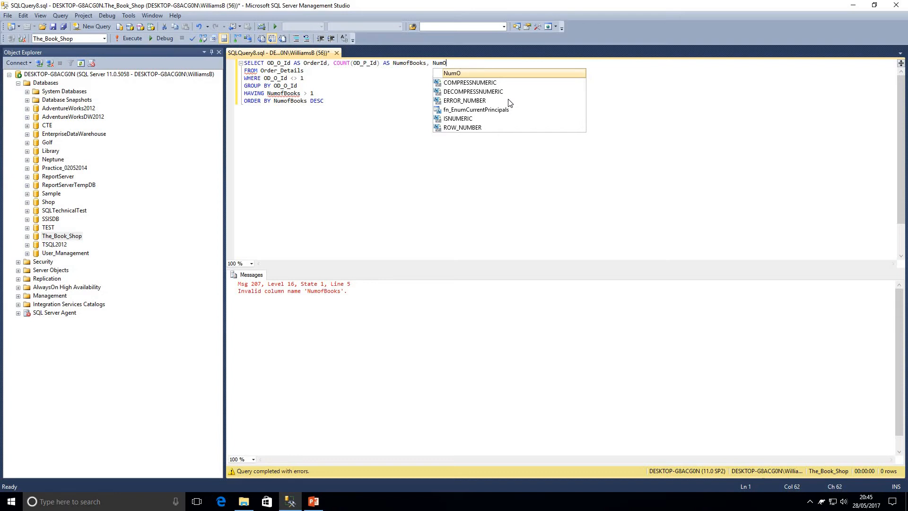
{"action": "type", "text": "ofBooks * 2"}
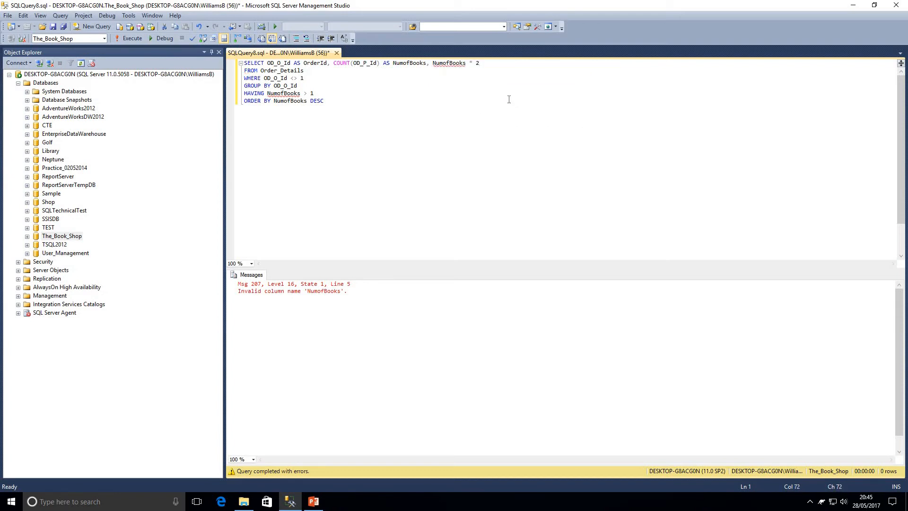
Step: Restore the HAVING condition to COUNT(OD_P_Id) > 1 instead of the alias
{"action": "left_click", "coordinate": [314, 94]}
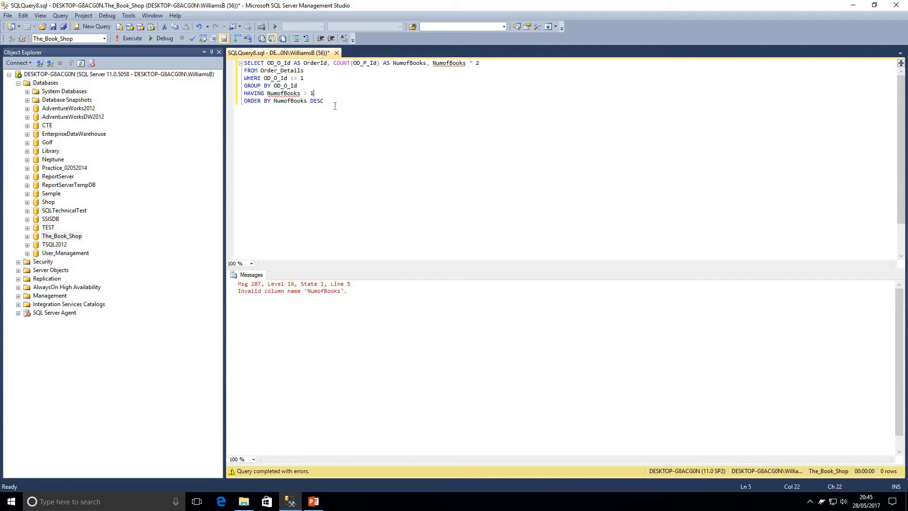
{"action": "key", "text": "BackSpace"}
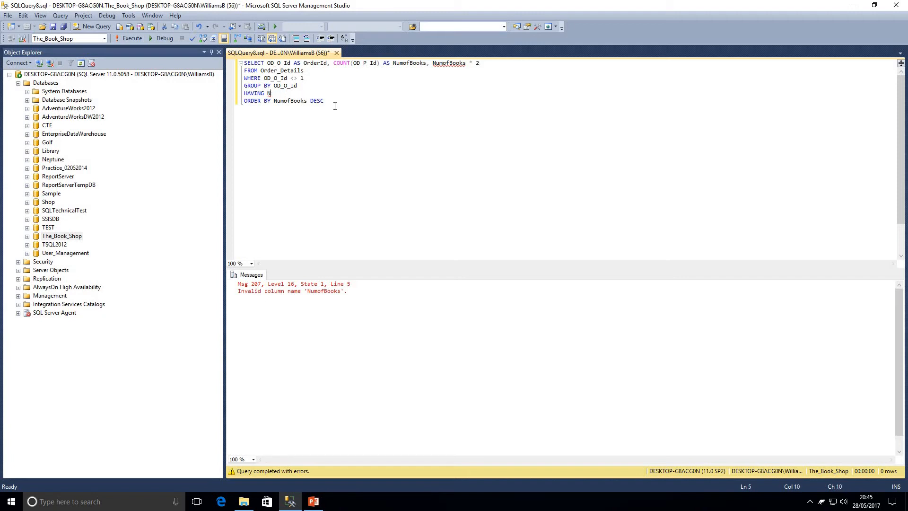
{"action": "type", "text": "COUNT"}
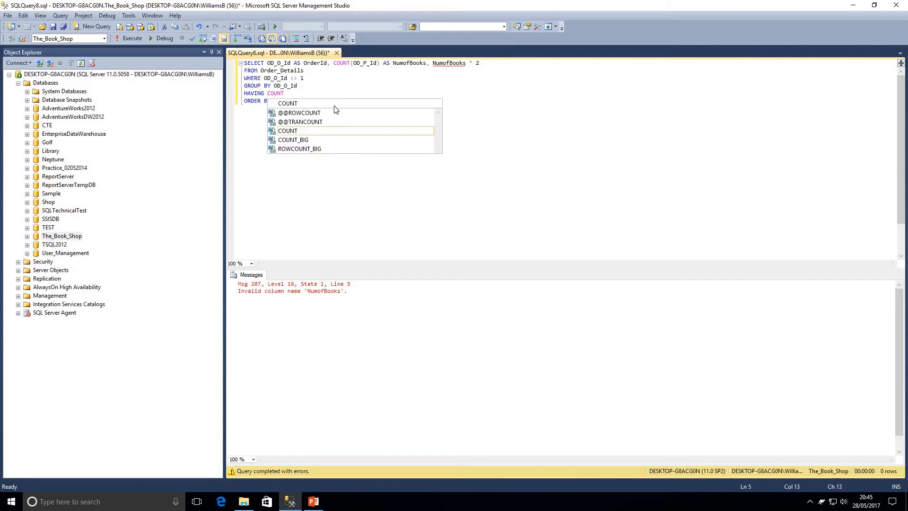
{"action": "type", "text": "(OD_P_Id"}
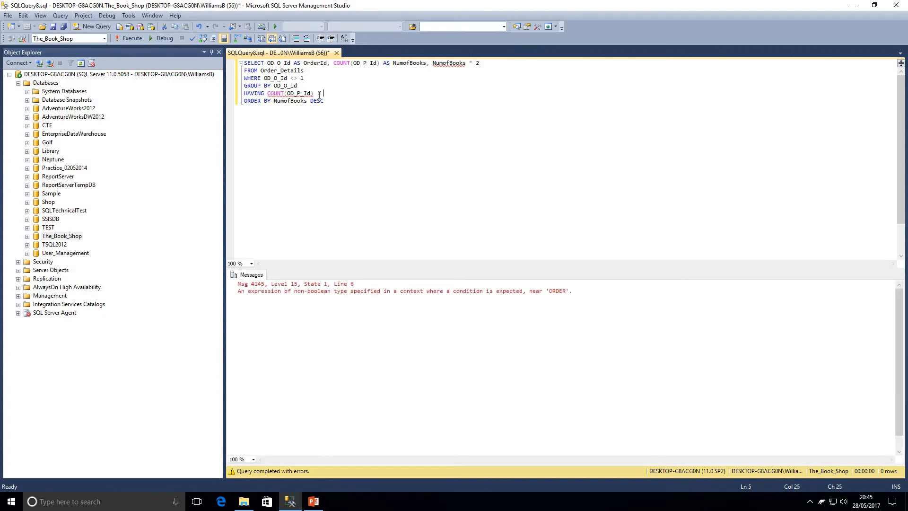
{"action": "type", "text": "1"}
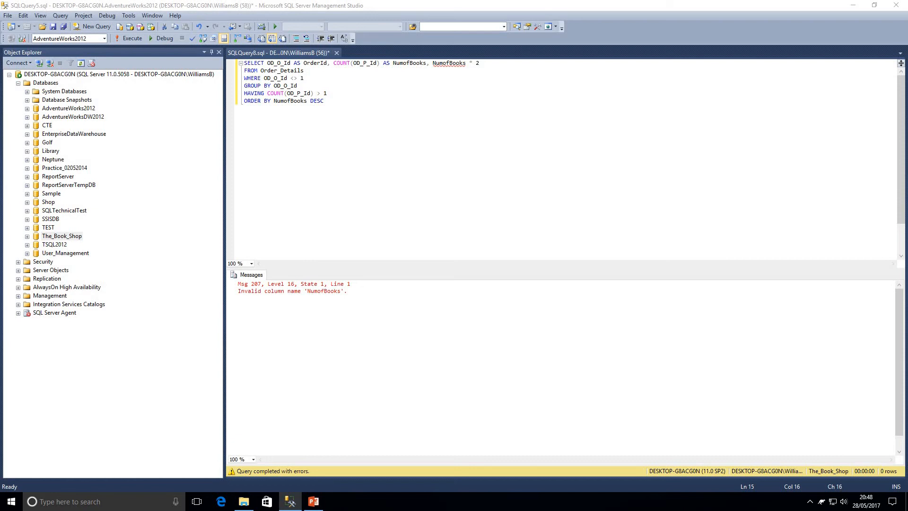
Step: Switch to the AdventureWorks2012 nine-table join query and enable Include Actual Execution Plan
{"action": "left_click", "coordinate": [390, 52]}
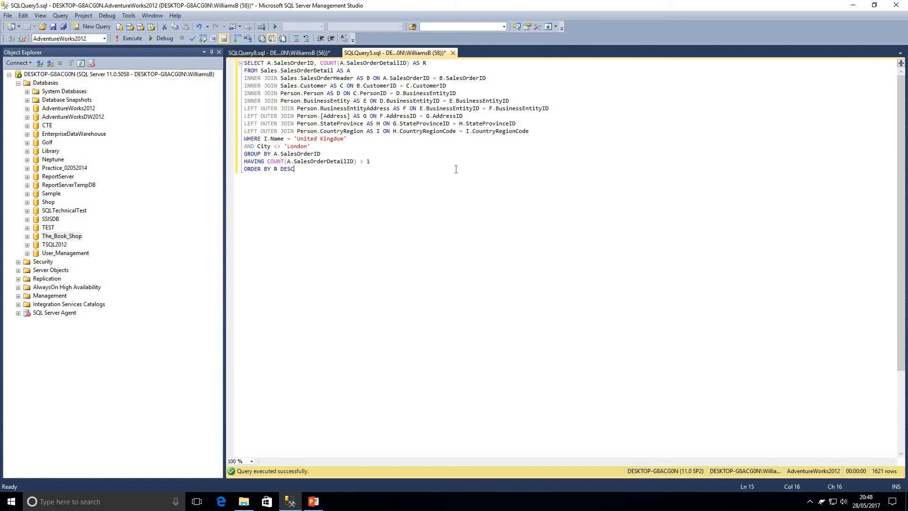
{"action": "mouse_move", "coordinate": [347, 197]}
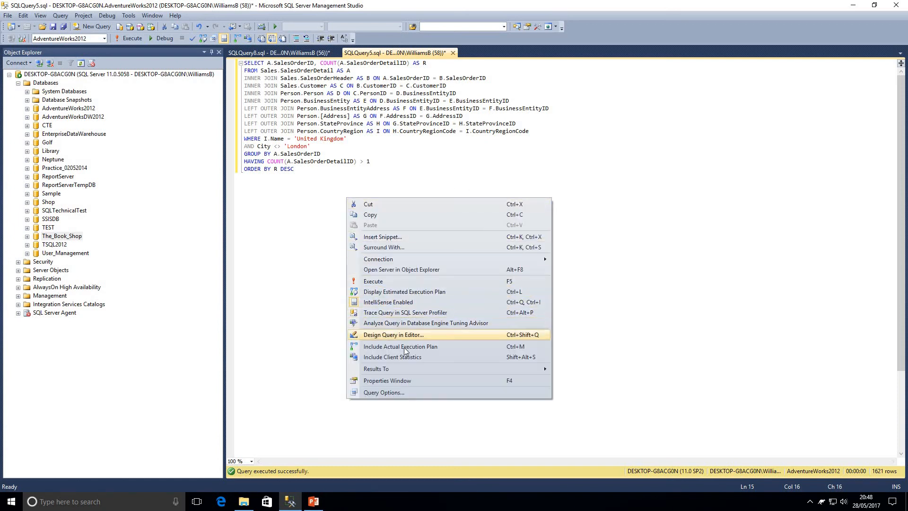
{"action": "mouse_move", "coordinate": [399, 346]}
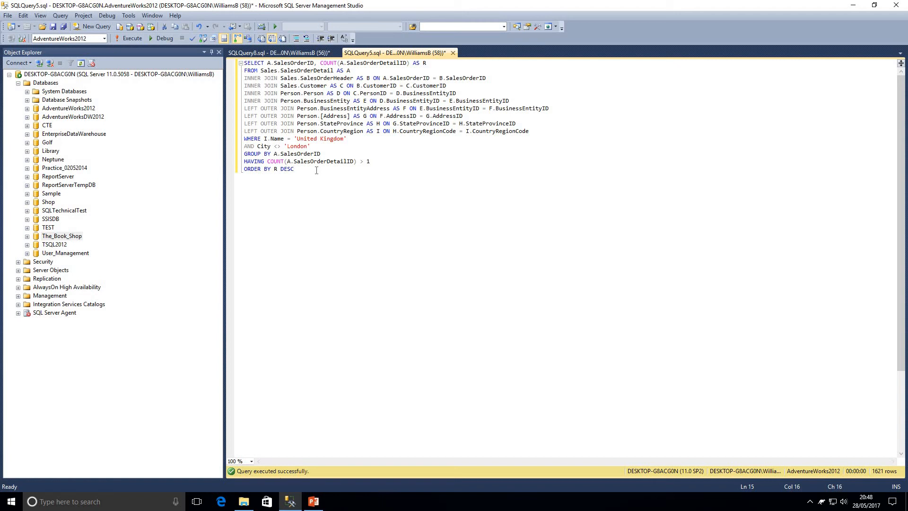
{"action": "left_click", "coordinate": [294, 168]}
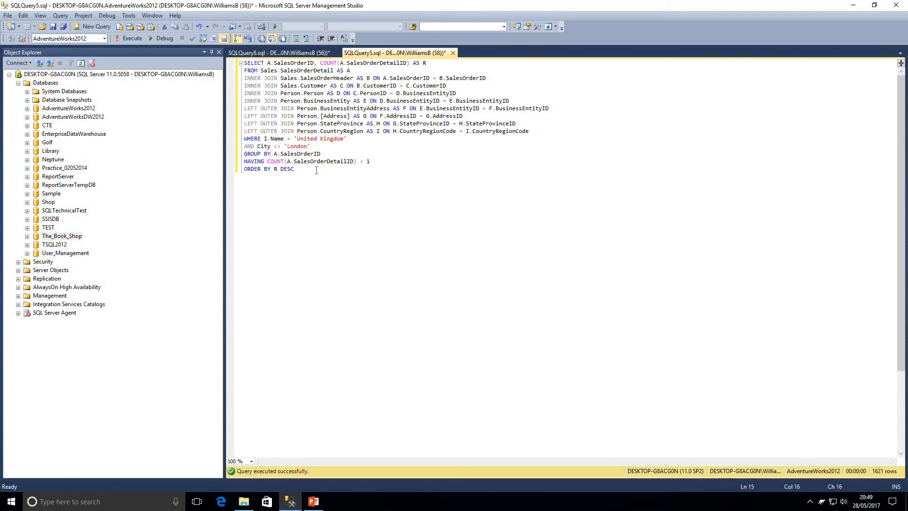
Step: Run the nine-table join query (1621 rows) and view its actual execution plan
{"action": "left_click", "coordinate": [293, 168]}
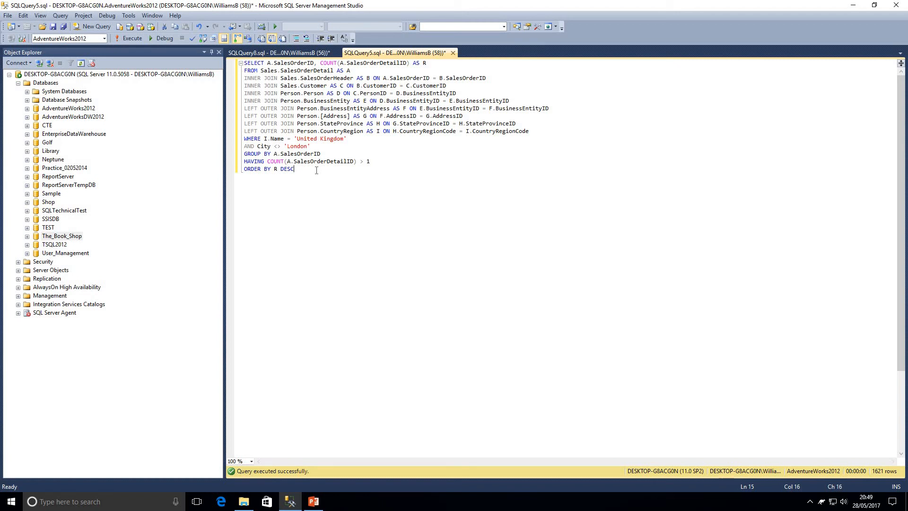
{"action": "left_click", "coordinate": [132, 38]}
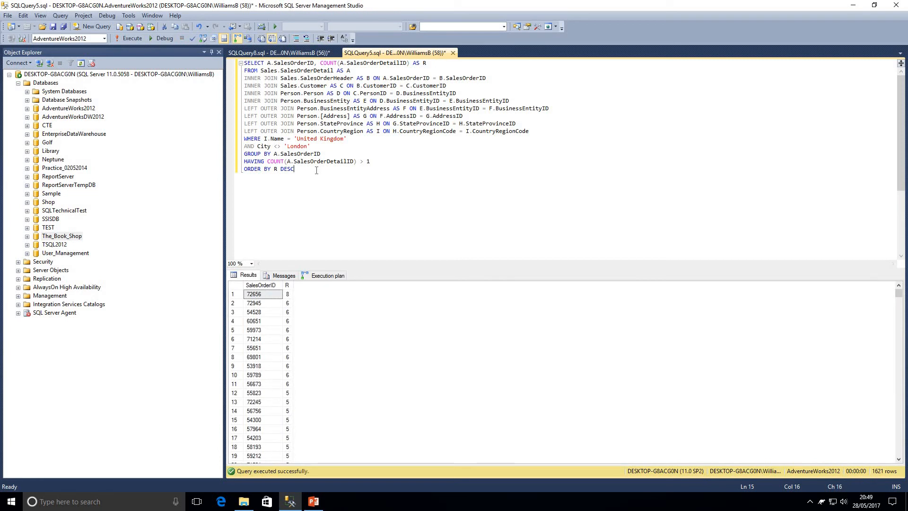
{"action": "mouse_move", "coordinate": [352, 245]}
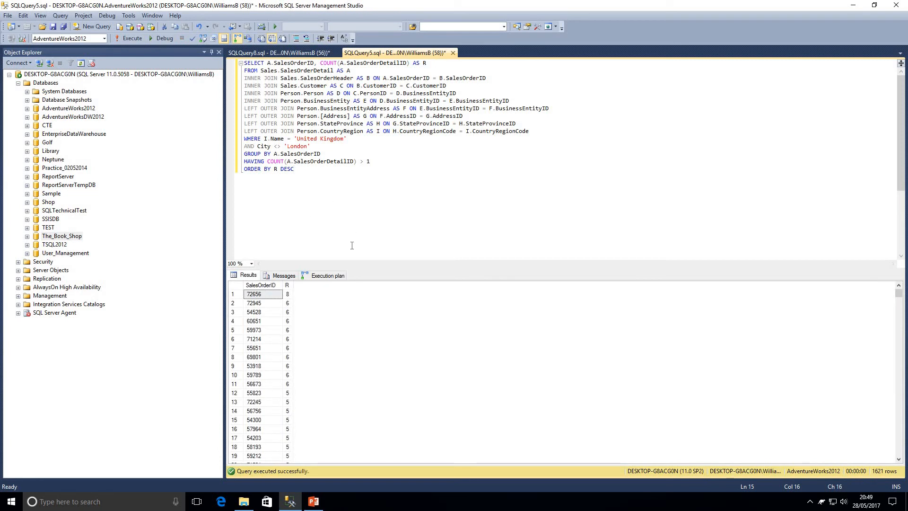
{"action": "left_click", "coordinate": [328, 275]}
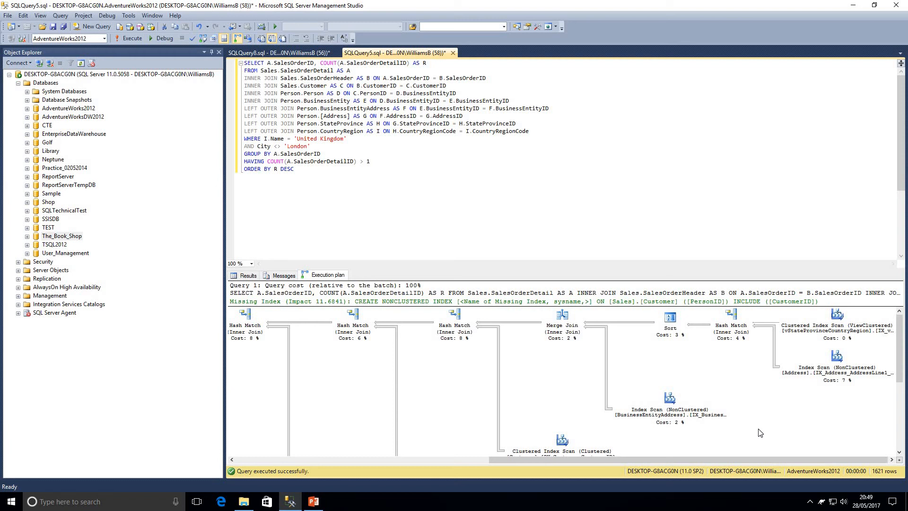
{"action": "mouse_move", "coordinate": [836, 314]}
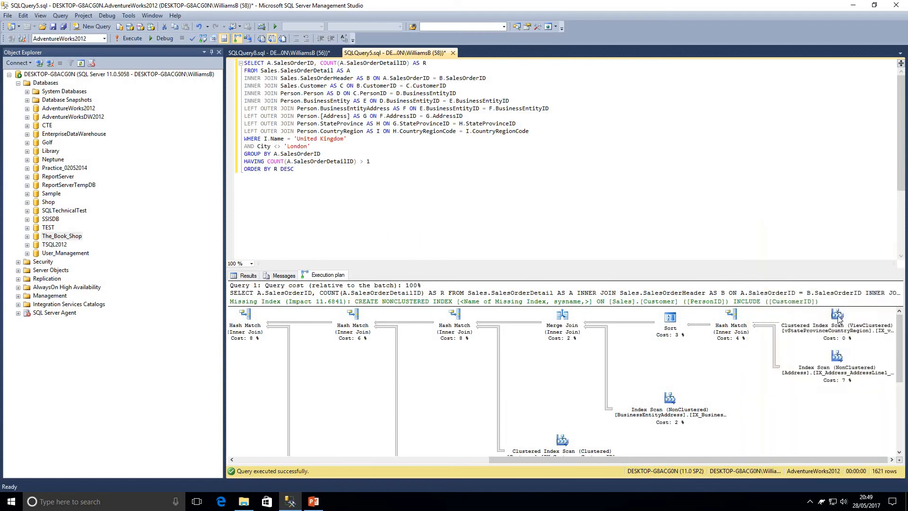
{"action": "mouse_move", "coordinate": [837, 317]}
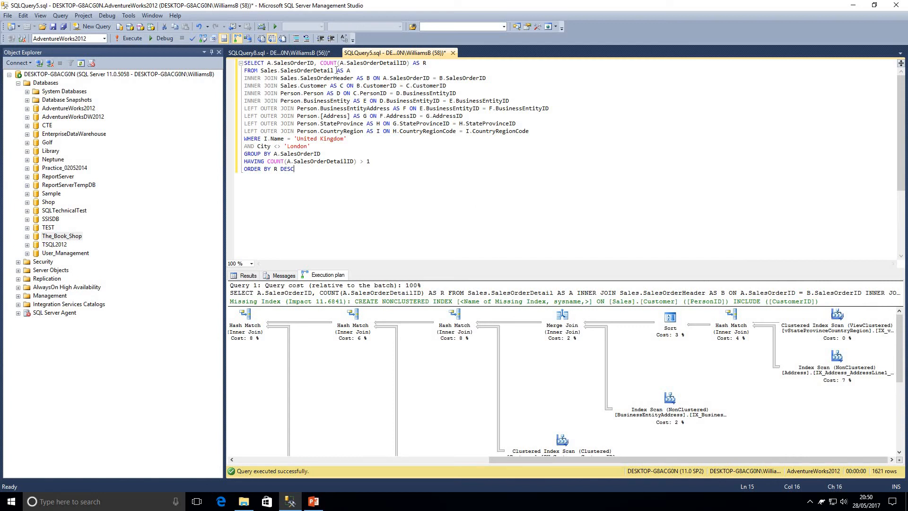
{"action": "double_click", "coordinate": [297, 70]}
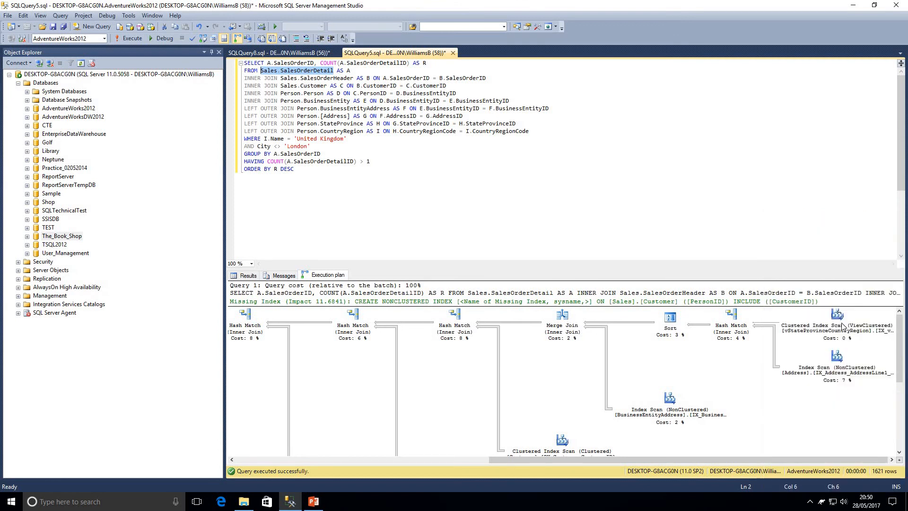
{"action": "mouse_move", "coordinate": [835, 319]}
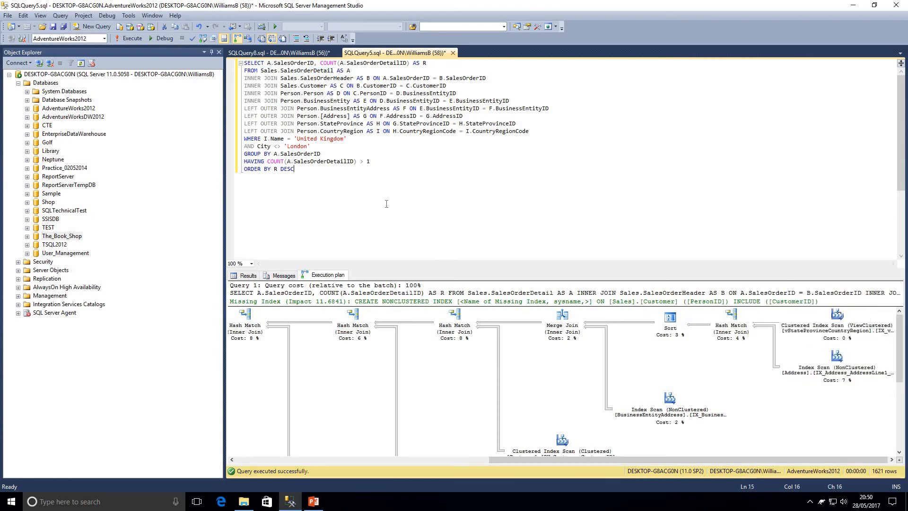
Step: Run SELECT COUNT(*) FROM Sales.SalesOrderDetail, returning 121317
{"action": "type", "text": "SELEC"}
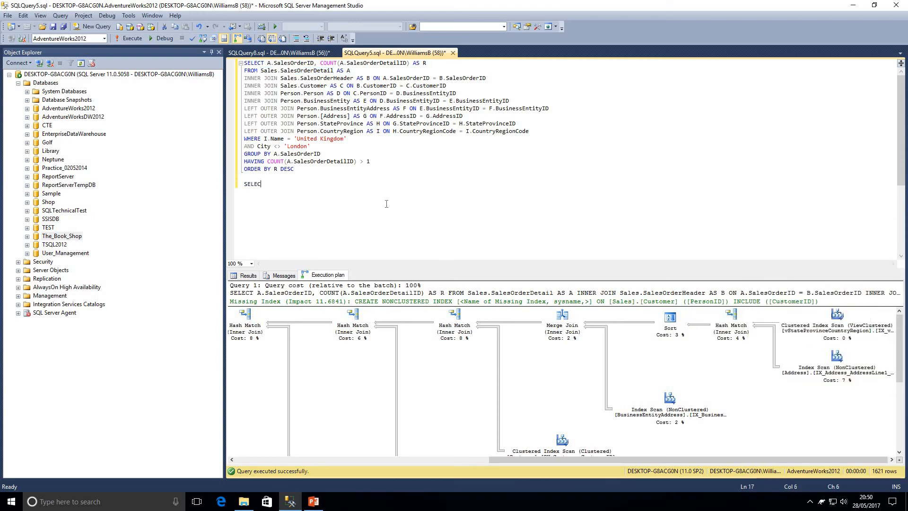
{"action": "type", "text": "COUNT("}
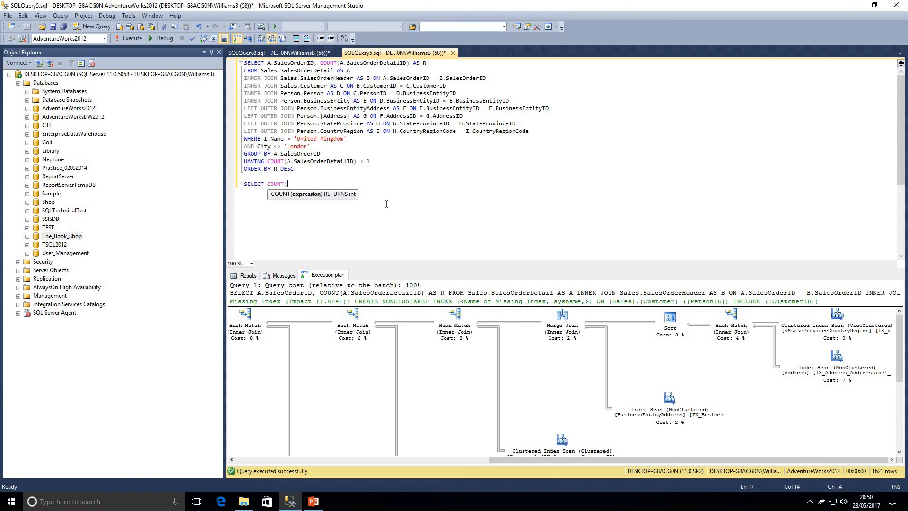
{"action": "type", "text": "*)"}
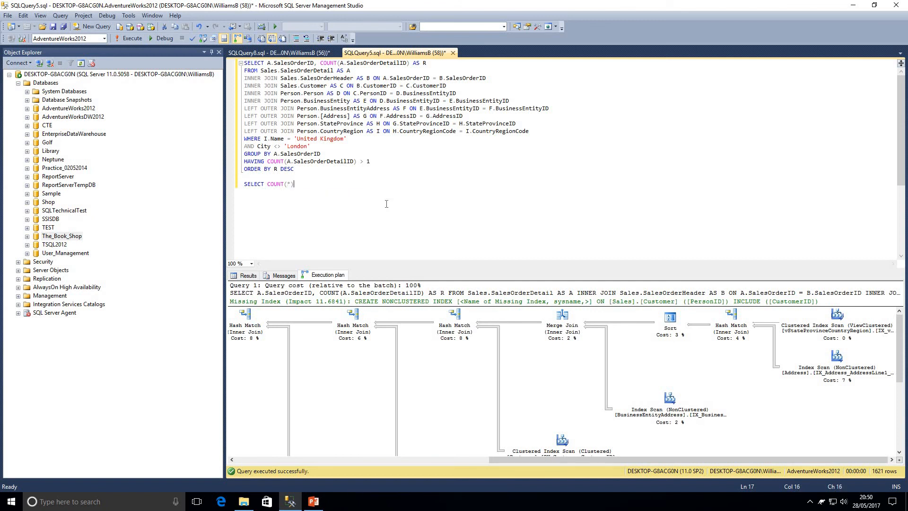
{"action": "type", "text": "FROM Sales."}
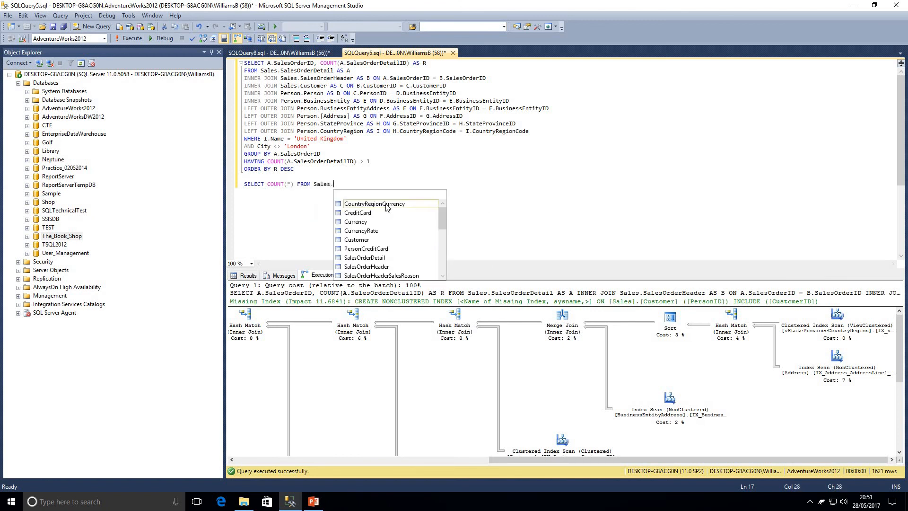
{"action": "type", "text": "SalesOrderDetail"}
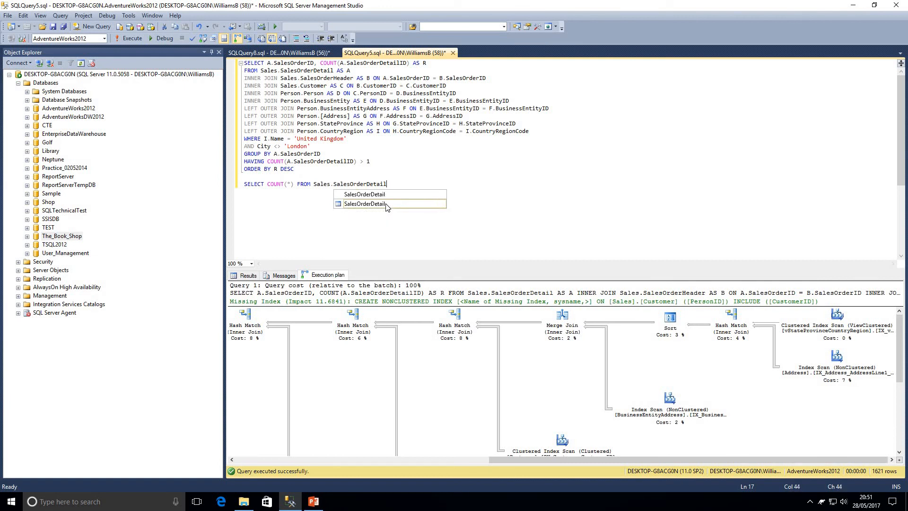
{"action": "key", "text": "F5"}
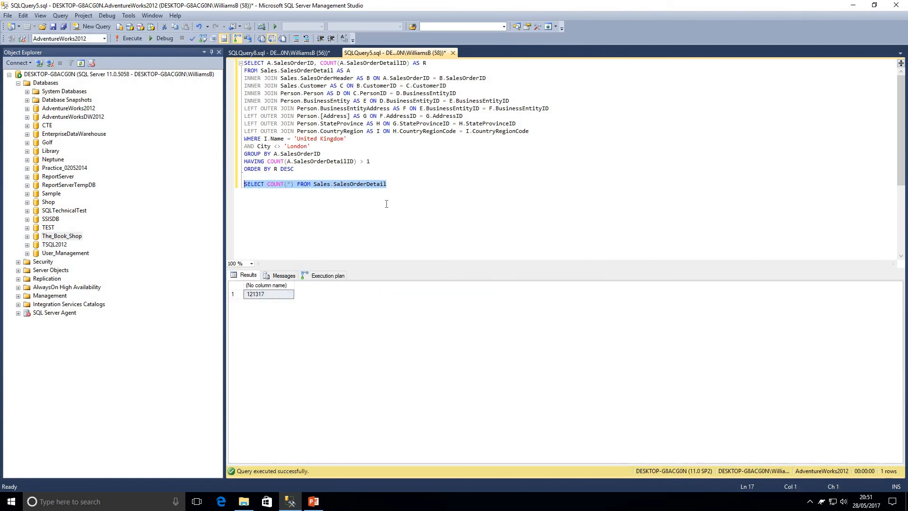